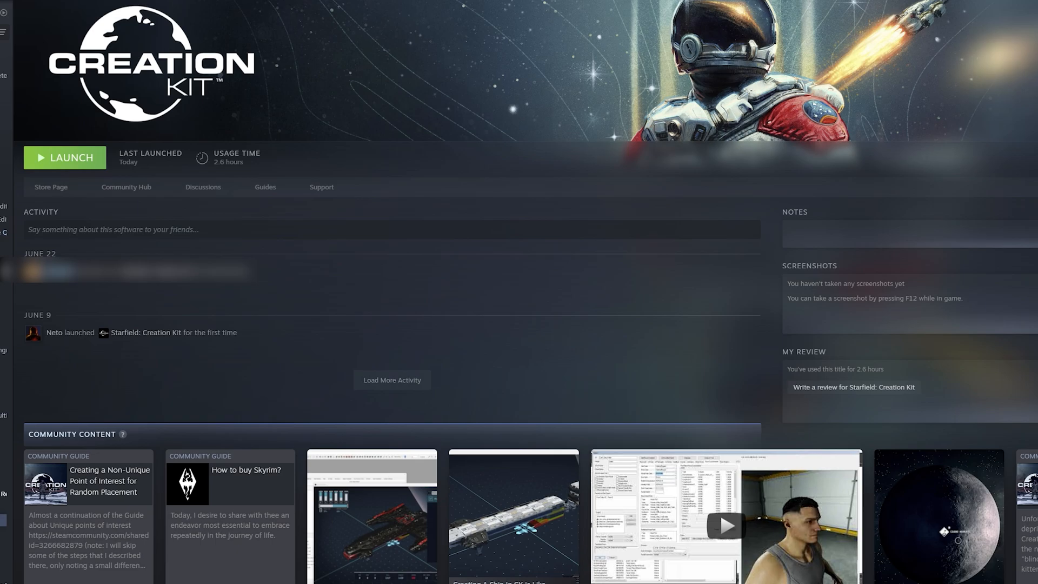
pyautogui.moveTo(322, 187)
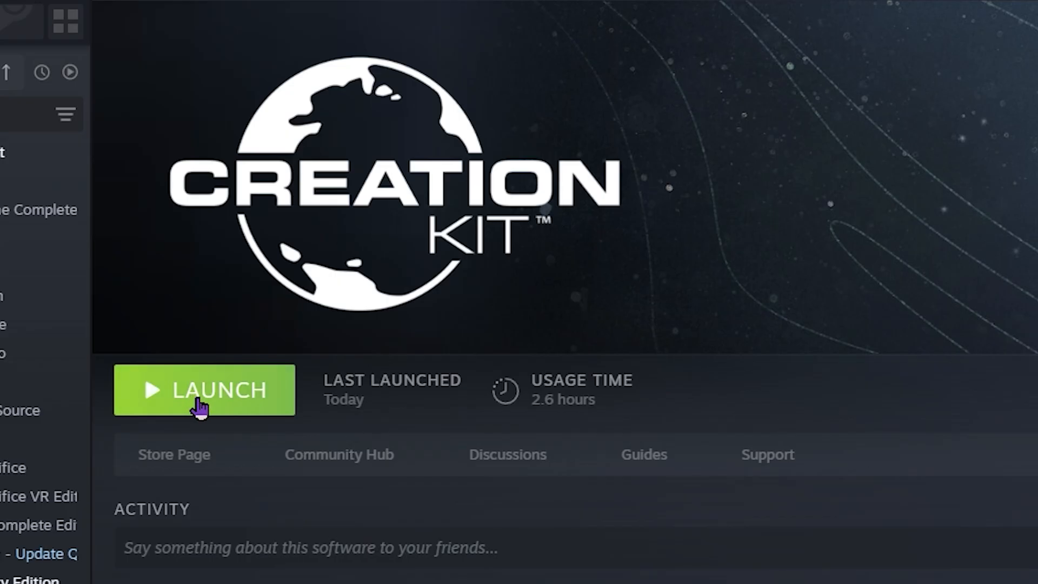
# Attempt to launch the Creation Kit and cancel when the launch fails
pyautogui.click(204, 389)
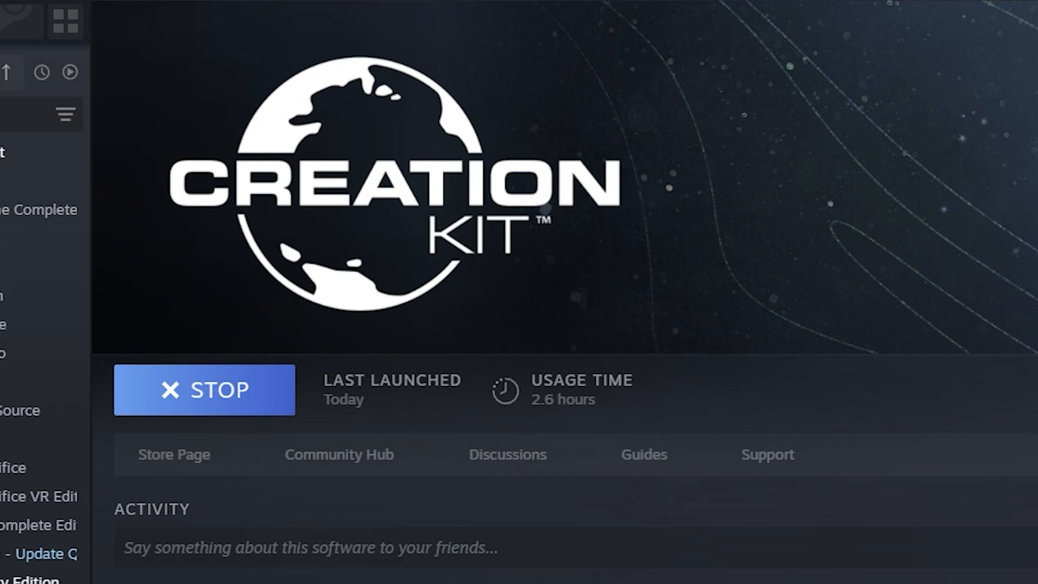
pyautogui.click(204, 389)
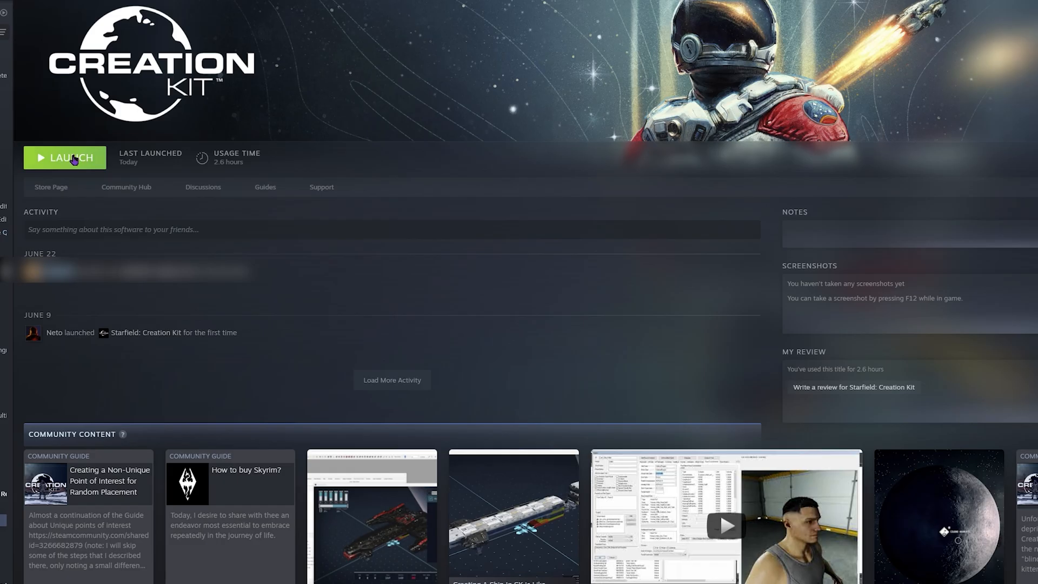
pyautogui.moveTo(229, 137)
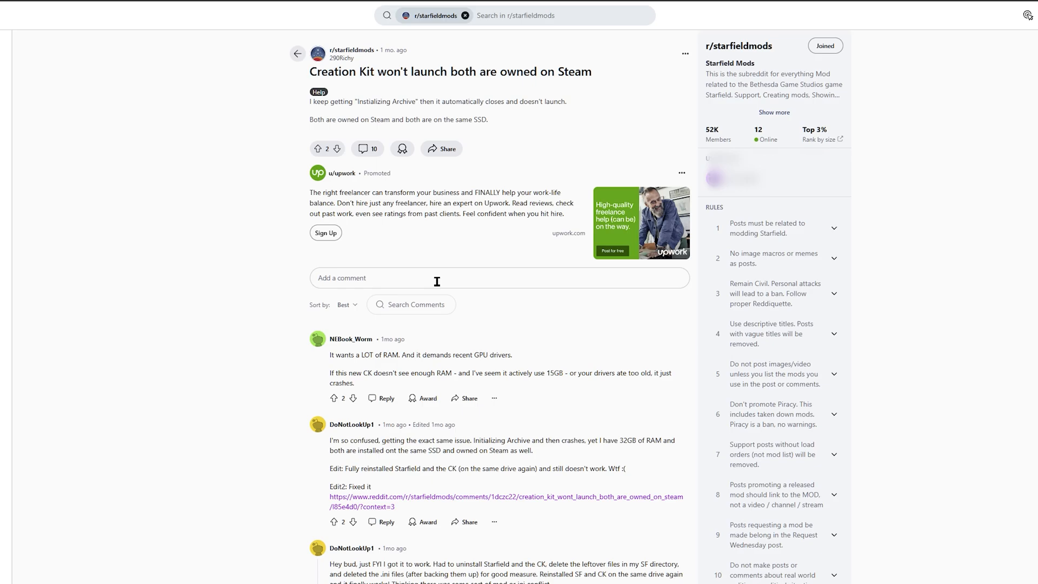
pyautogui.moveTo(516, 388)
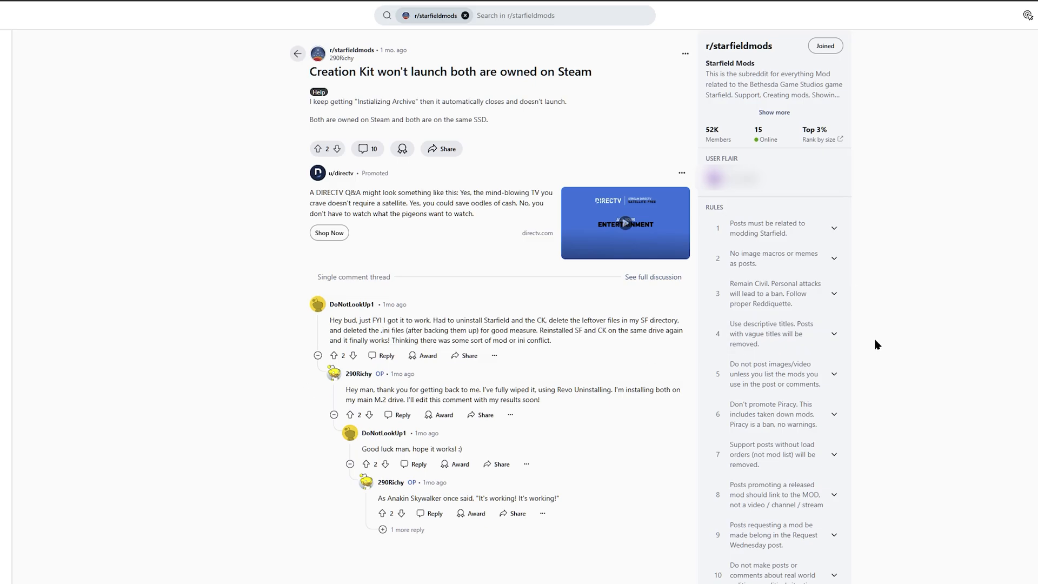
pyautogui.moveTo(493, 388)
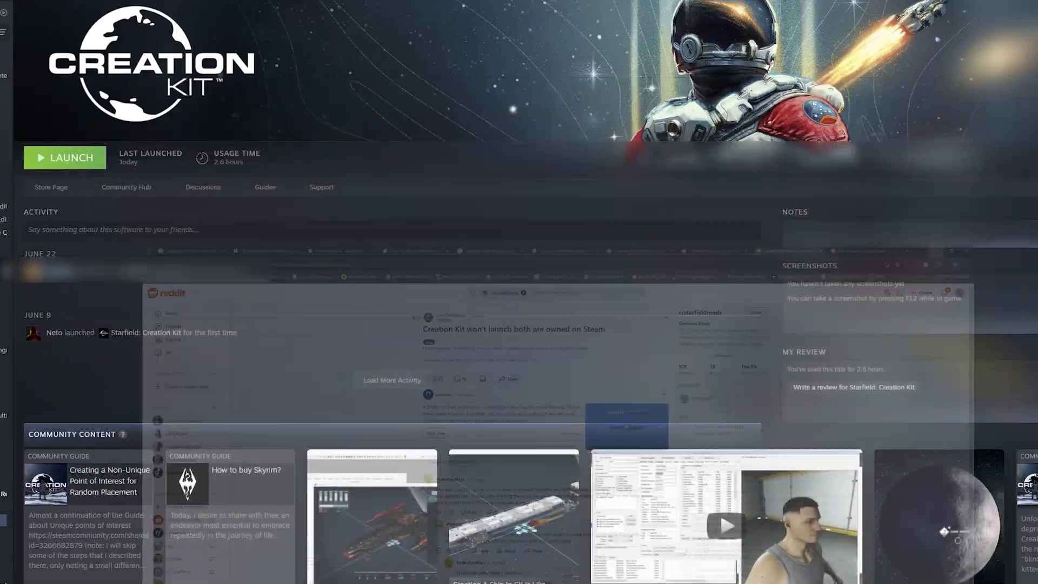
pyautogui.click(64, 158)
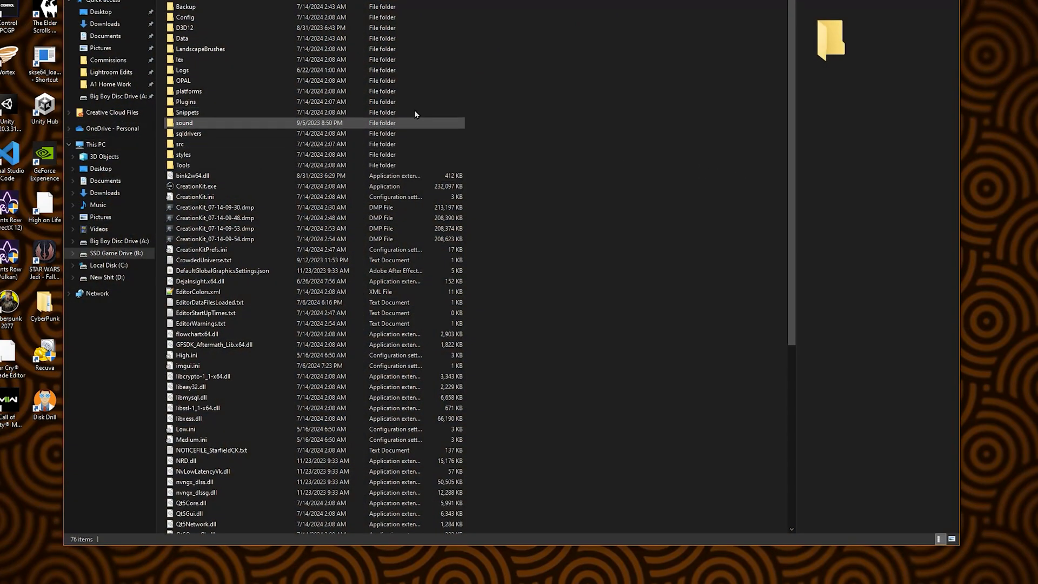
# Scroll the Creation Kit install folder until QtCreationKitSavedSettings.ini comes into view
pyautogui.click(214, 228)
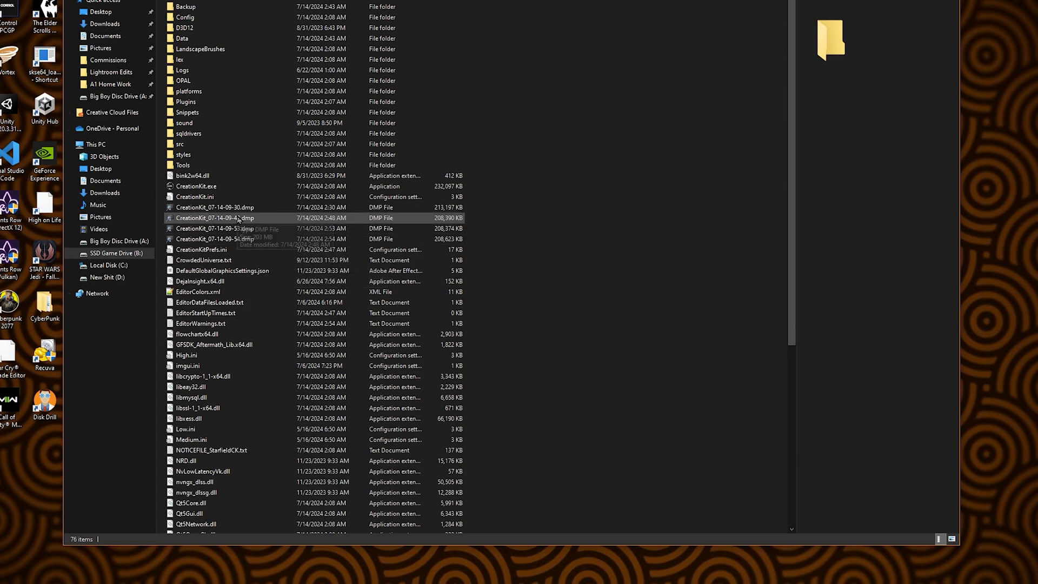
pyautogui.moveTo(639, 288)
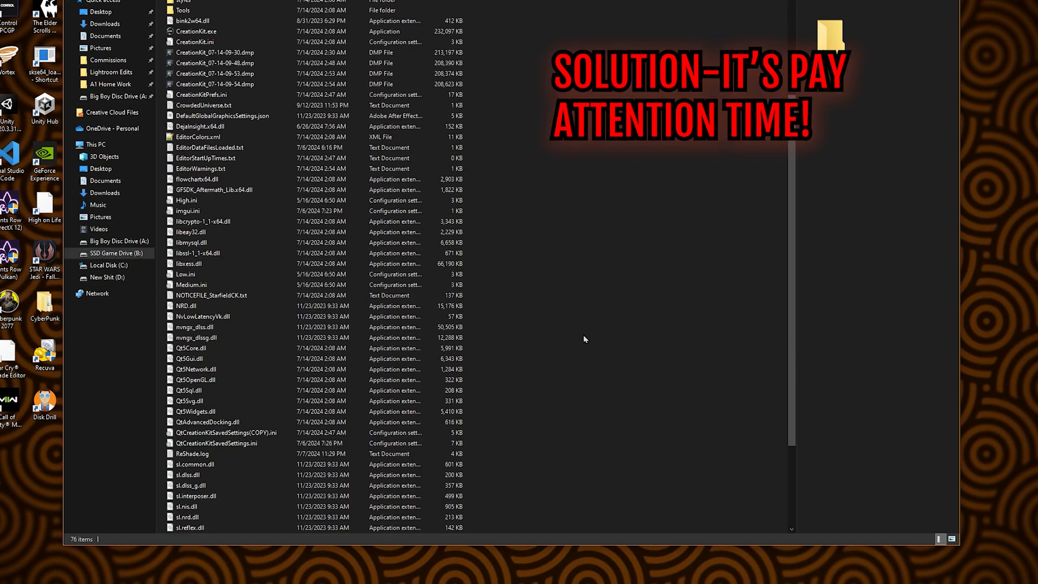
pyautogui.scroll(-3)
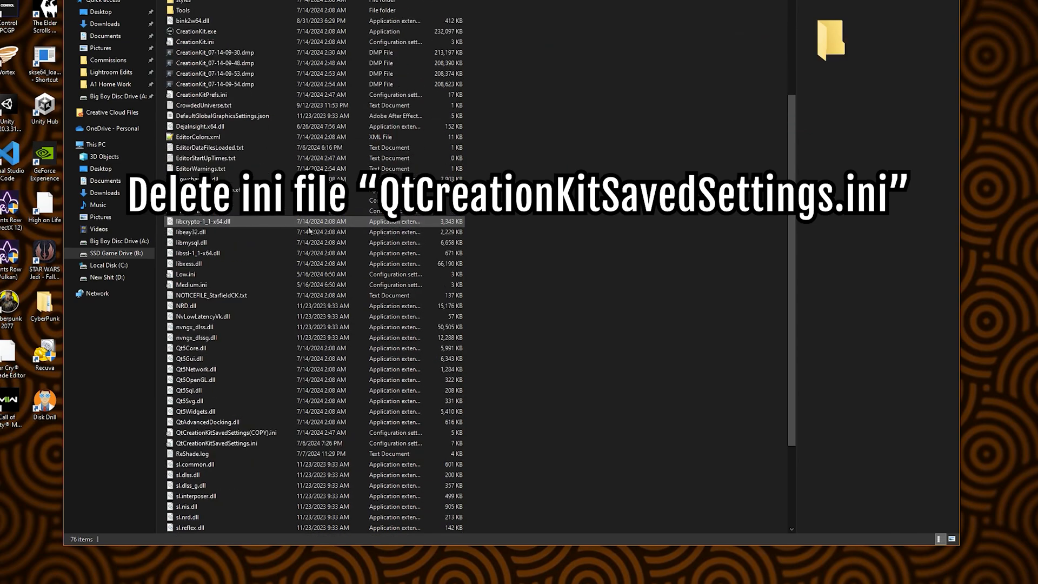
pyautogui.click(215, 444)
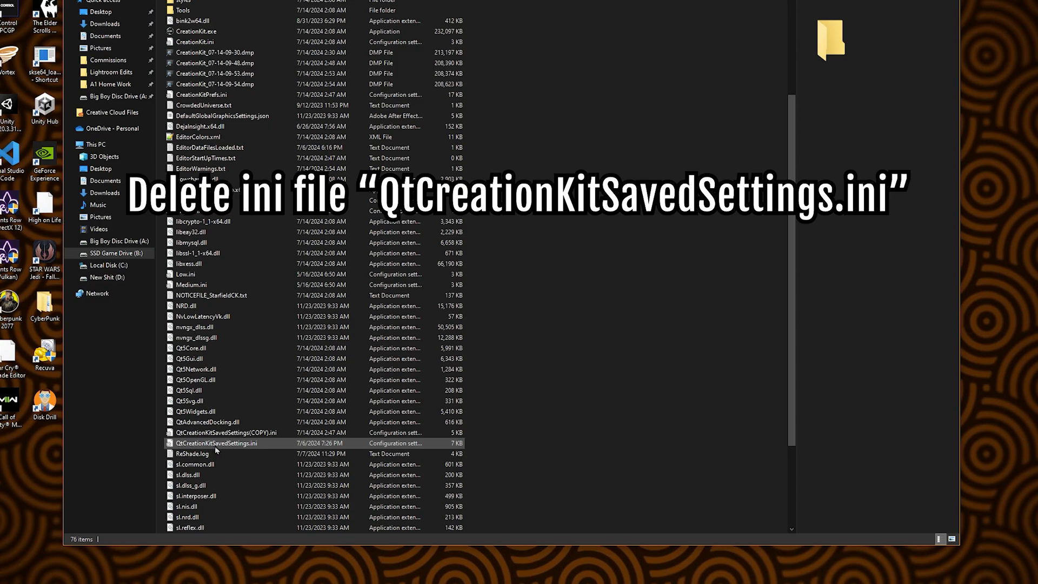
pyautogui.doubleClick(215, 443)
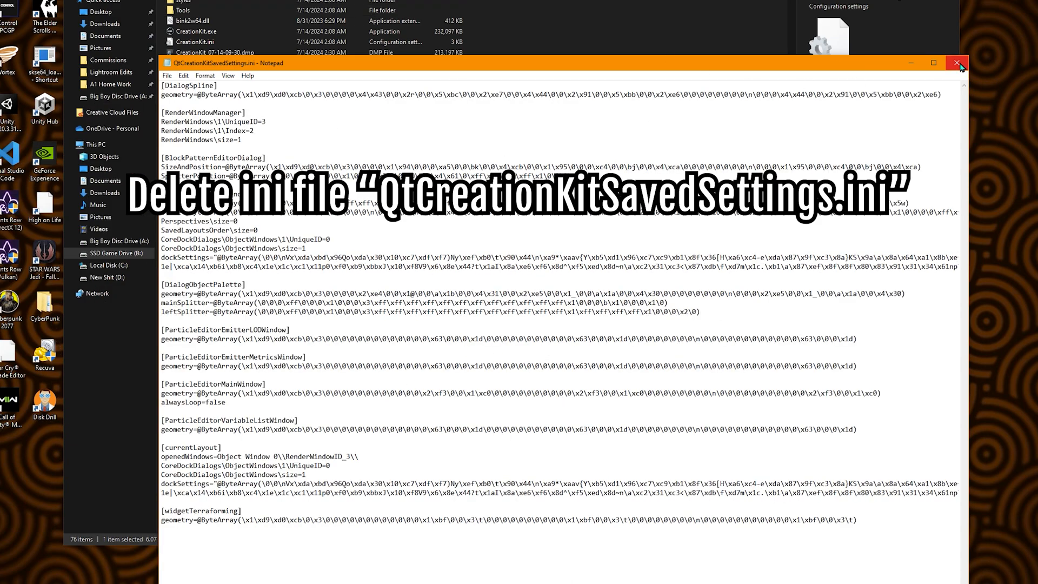
pyautogui.moveTo(959, 63)
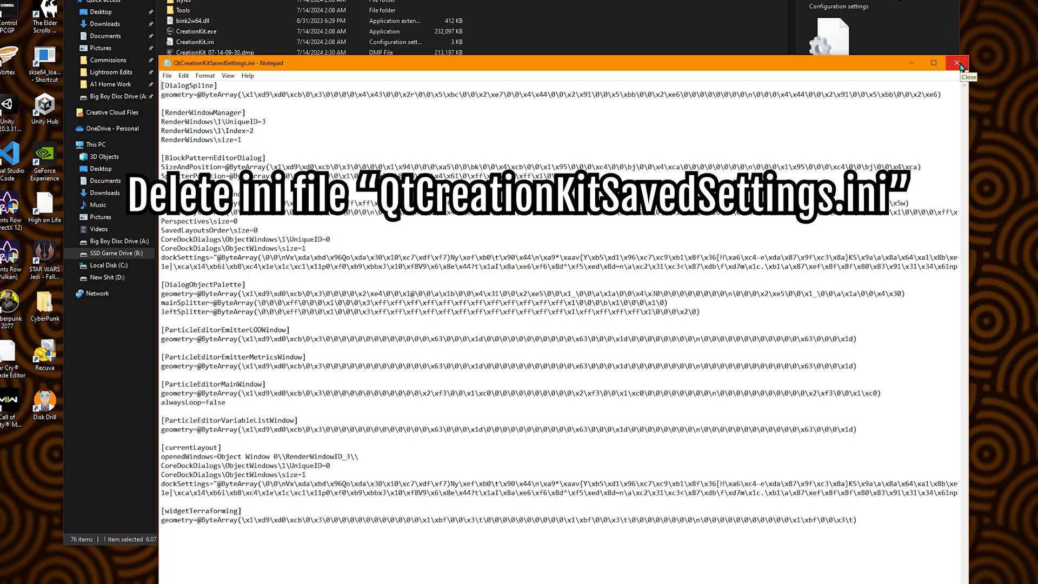
pyautogui.click(960, 63)
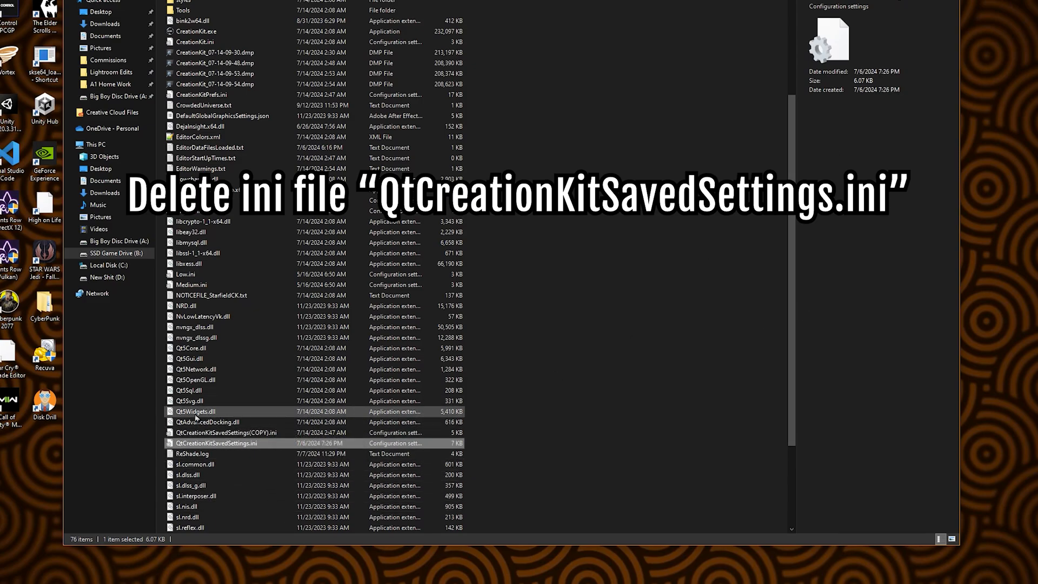
pyautogui.moveTo(225, 433)
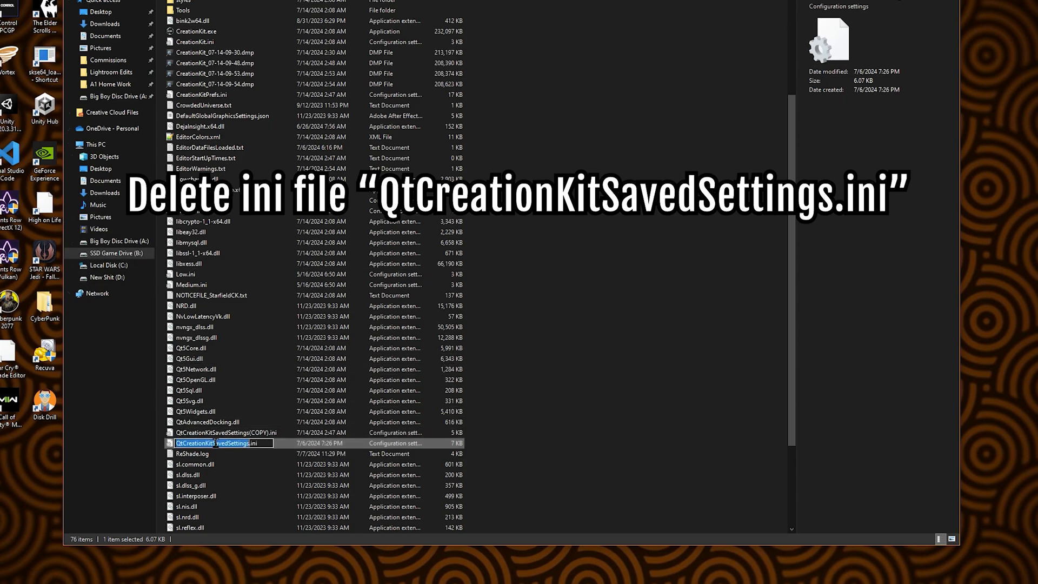
# Delete the corrupted QtCreationKitSavedSettings.ini from the Creation Kit folder
pyautogui.press('Delete')
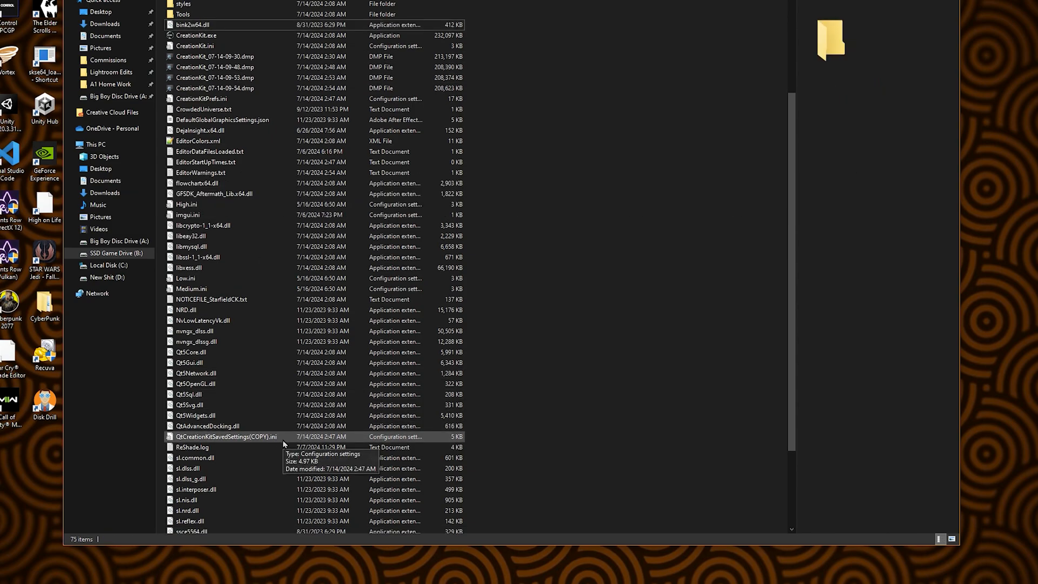
# Rename QtCreationKitSavedSettings(COPY).ini to QtCreationKitSavedSettings.ini, removing the (COPY) suffix
pyautogui.click(226, 436)
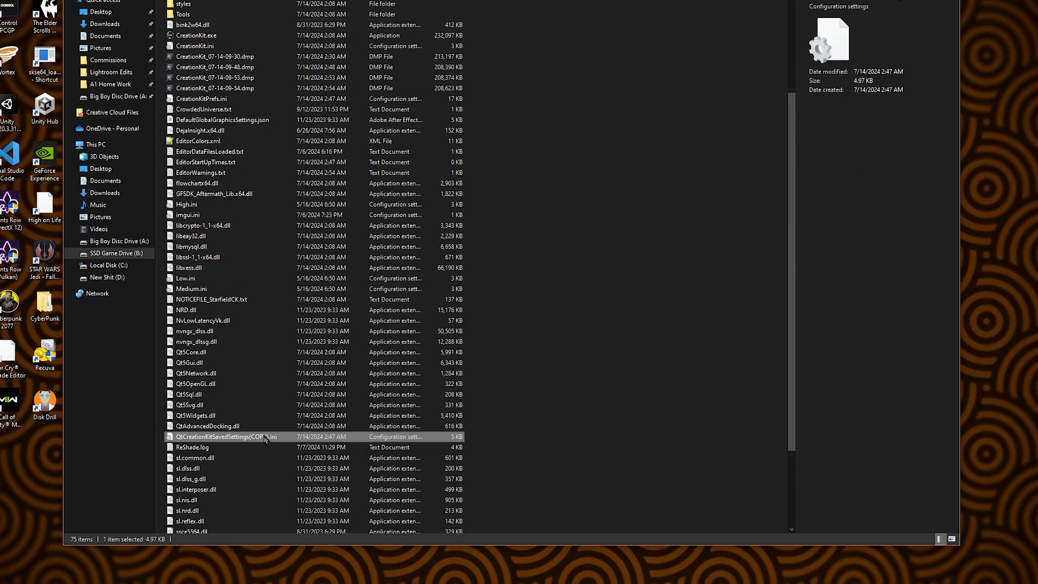
pyautogui.doubleClick(225, 436)
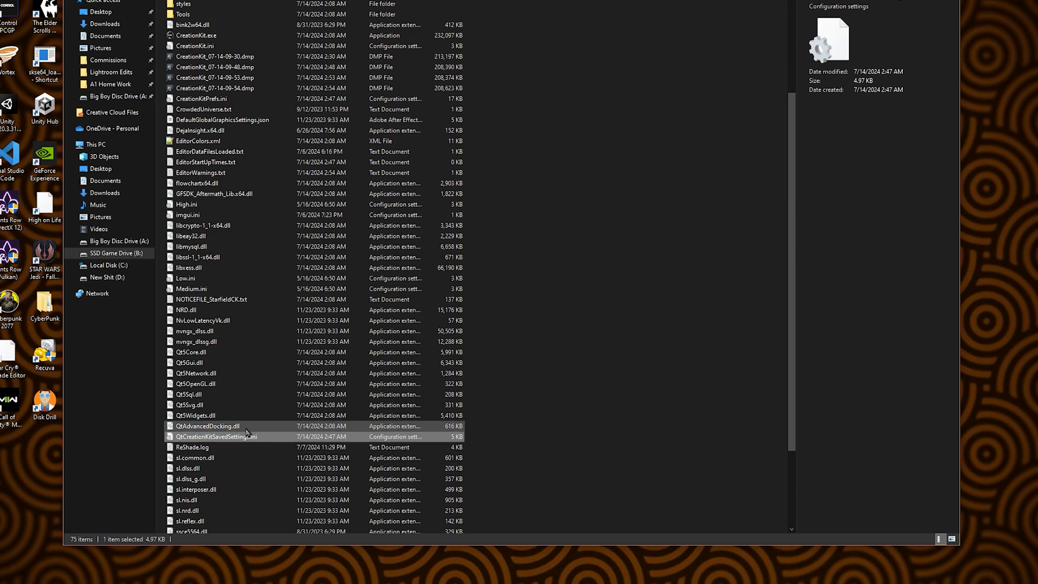
pyautogui.click(216, 435)
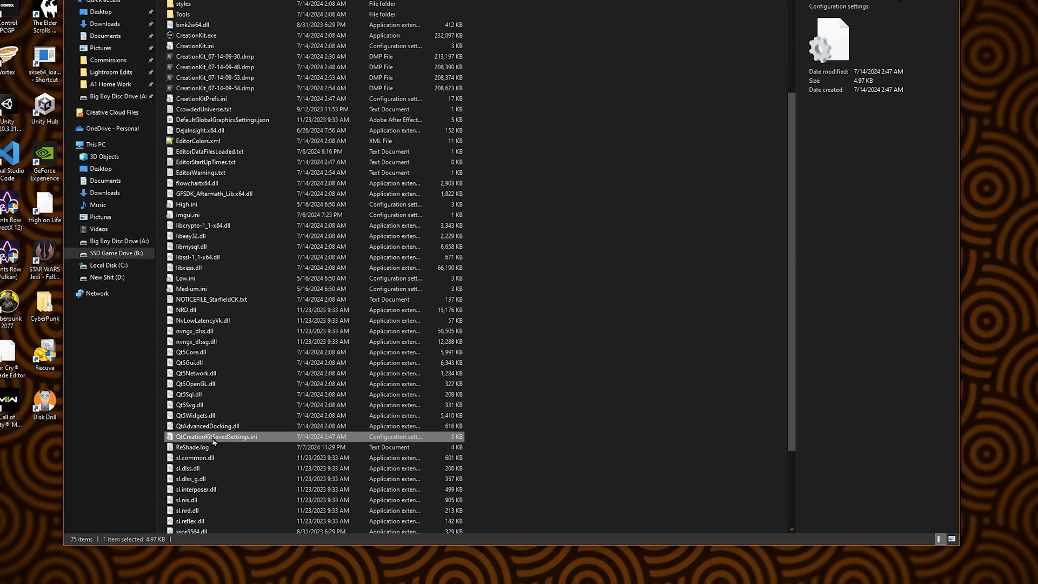
pyautogui.moveTo(586, 409)
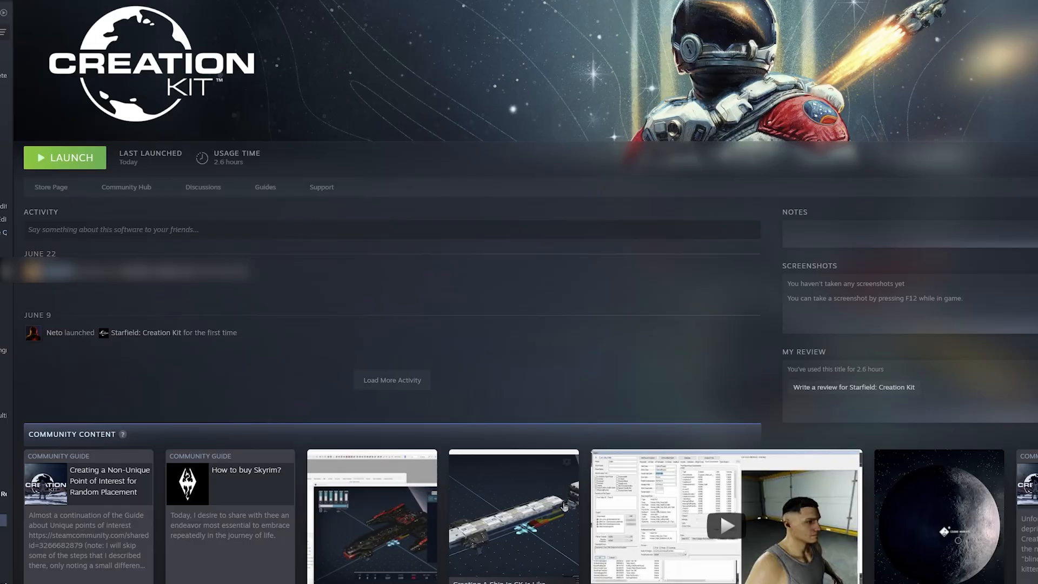
# Launch the Creation Kit from its Steam page so its editor windows open
pyautogui.click(63, 158)
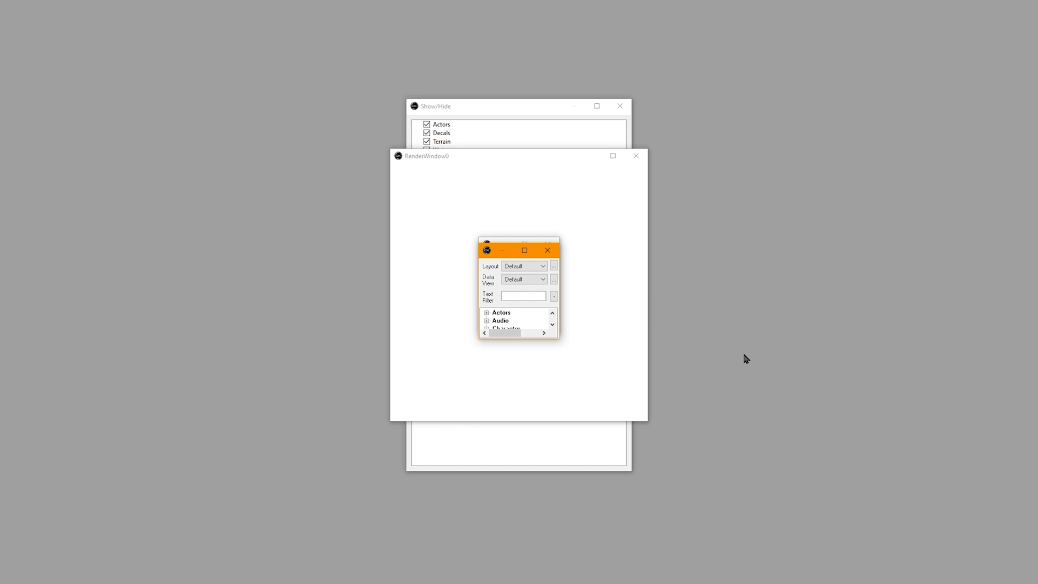
pyautogui.moveTo(553, 184)
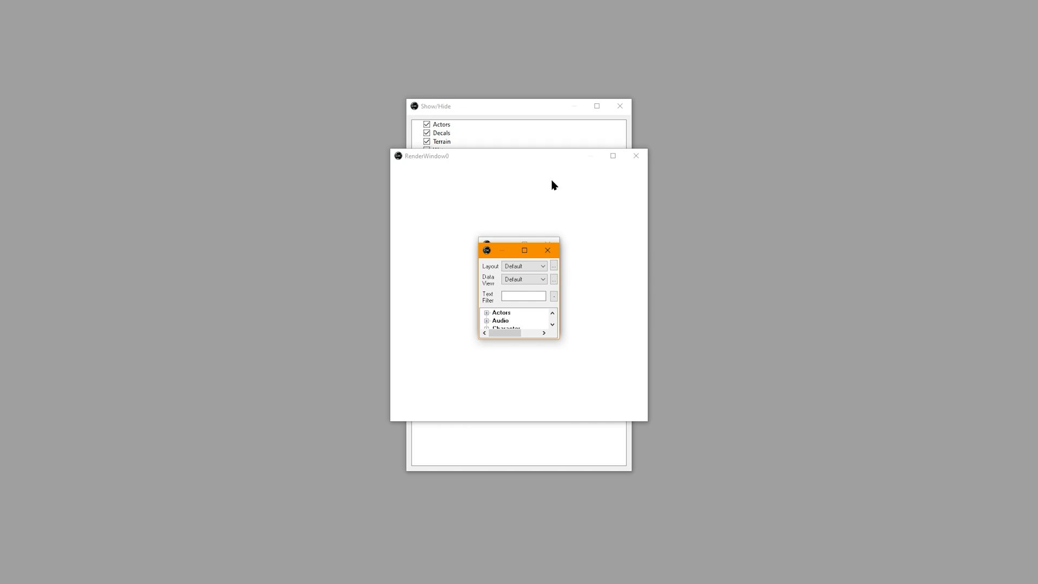